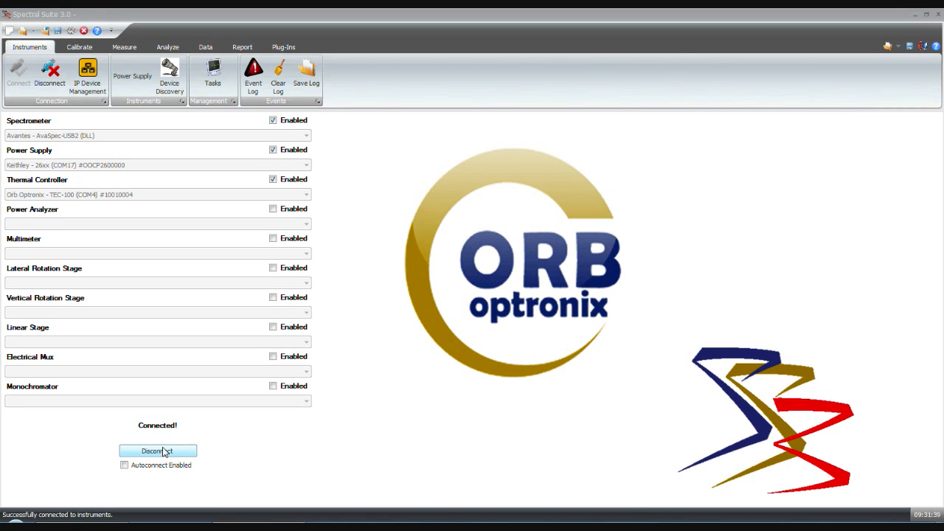
mouse_move(131, 69)
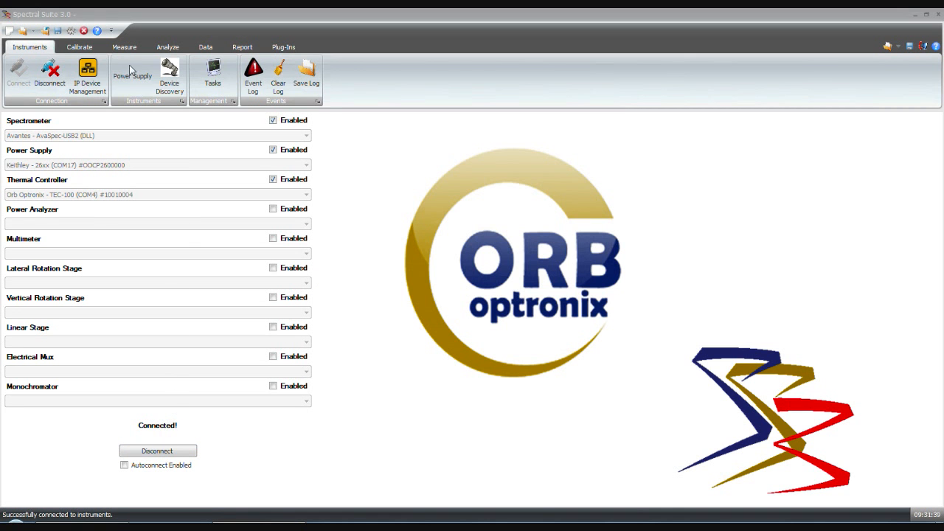
- Open the Radiant Flux Measurement workspace from the Measure tab
left_click(124, 47)
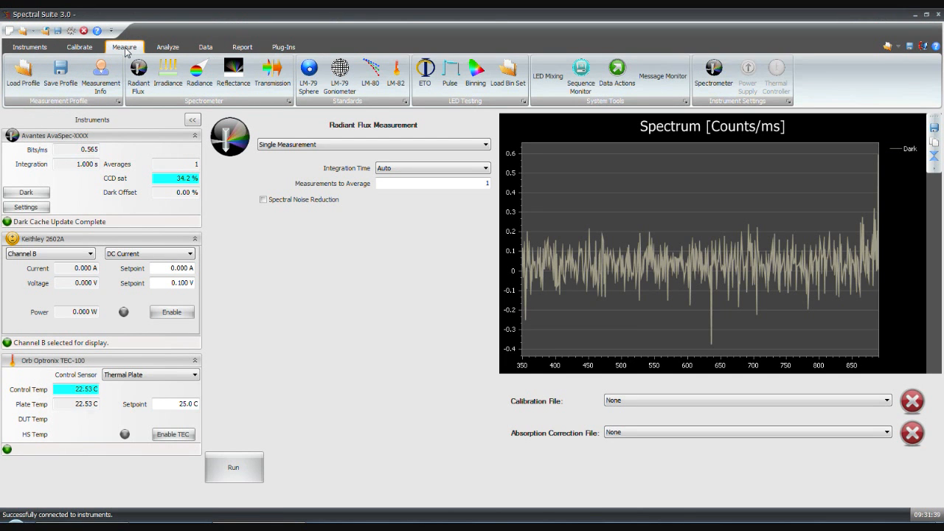
mouse_move(450, 73)
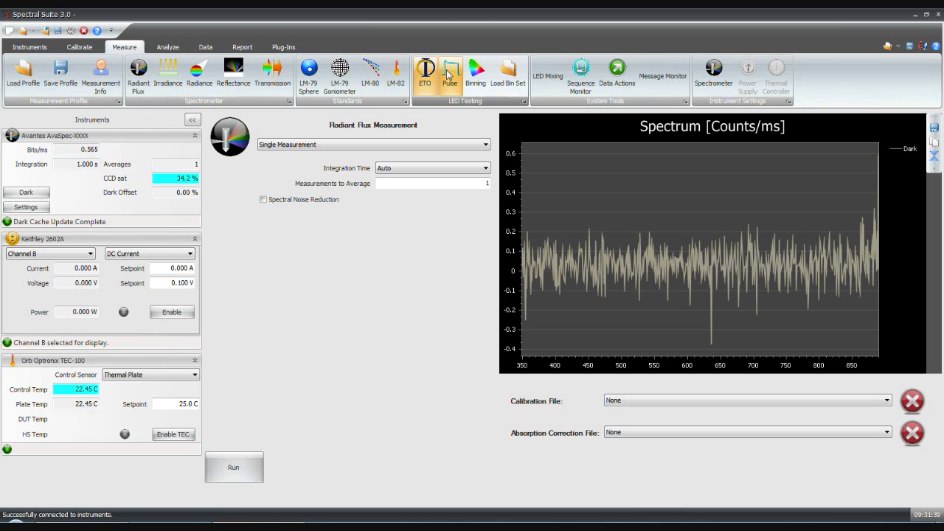
- Select Pulse LED testing, load Calibration.calx, and choose an absorption correction file
left_click(450, 74)
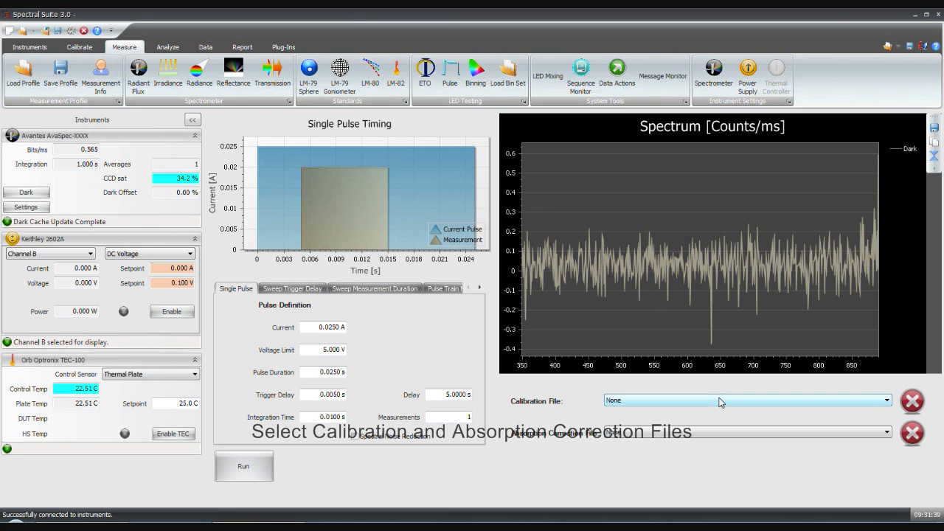
left_click(745, 400)
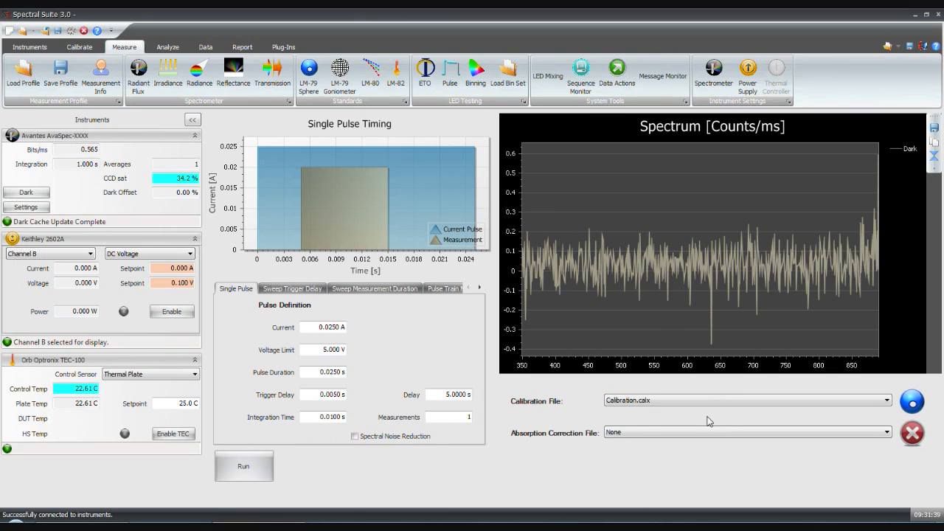
left_click(884, 431)
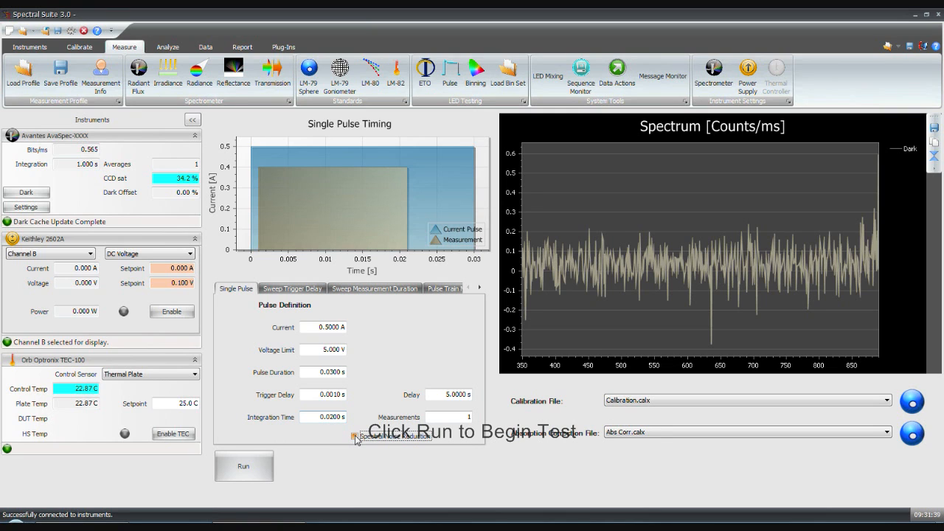
- Enable Spectral Noise Reduction and run the single-pulse test (about 72.5 lm, 3939 K)
left_click(243, 465)
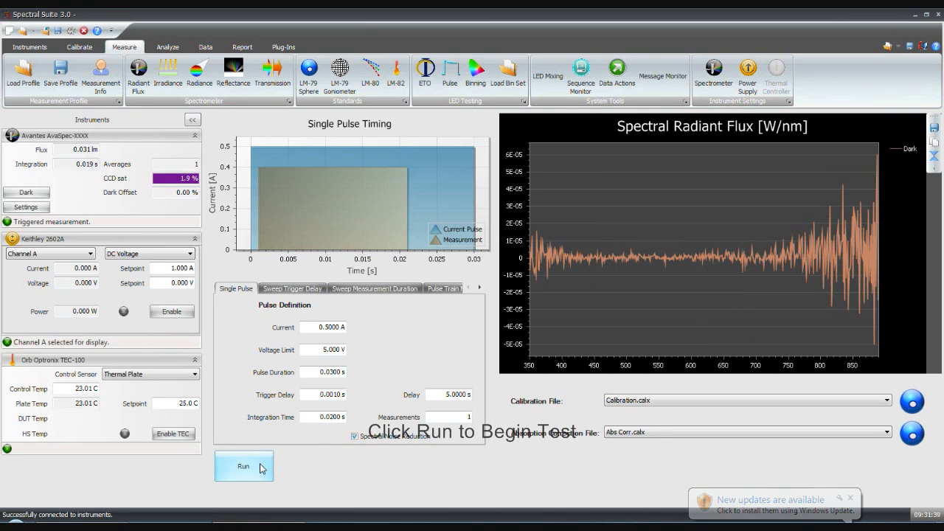
left_click(243, 465)
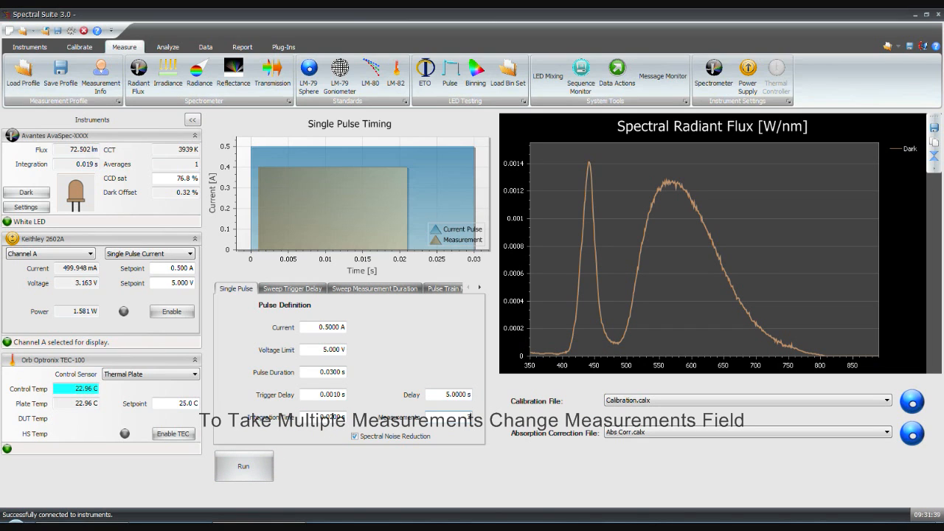
- Raise the measurement count to 3 and view stored records in the Analyze tab
left_click(244, 466)
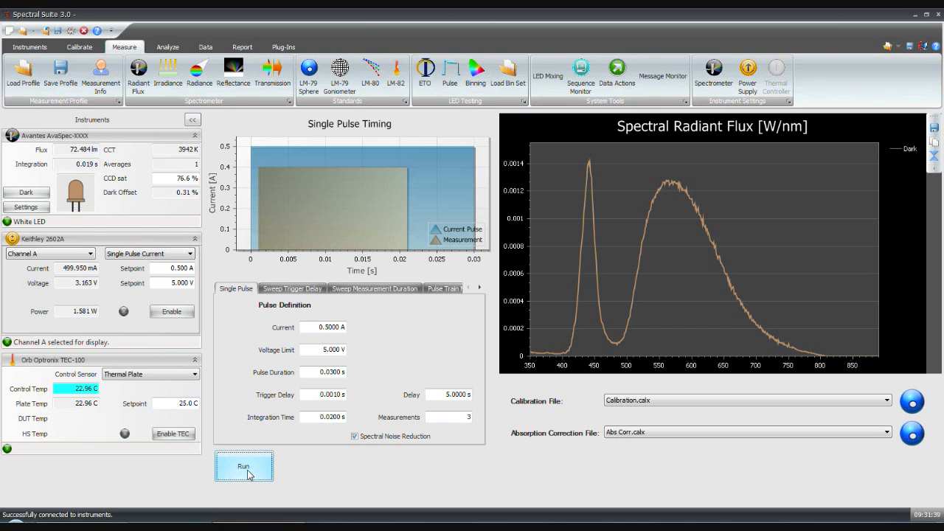
mouse_move(269, 437)
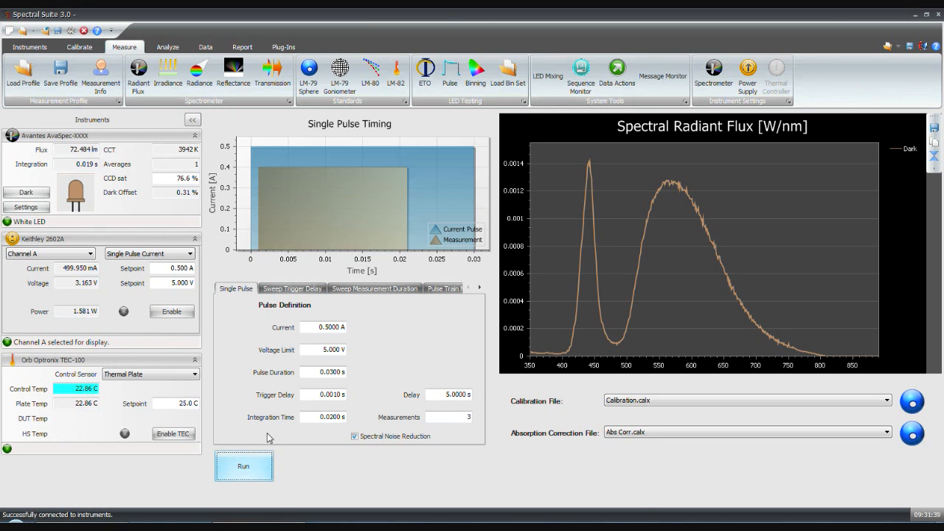
left_click(167, 46)
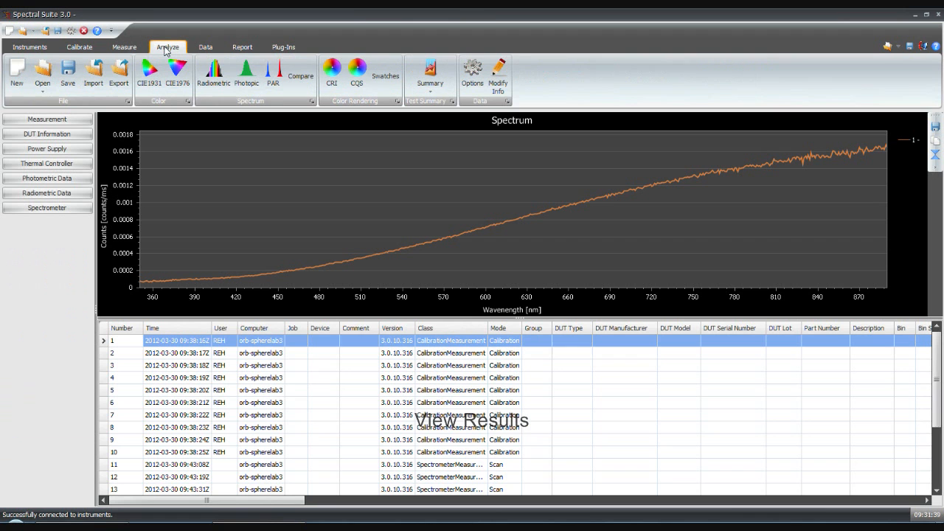